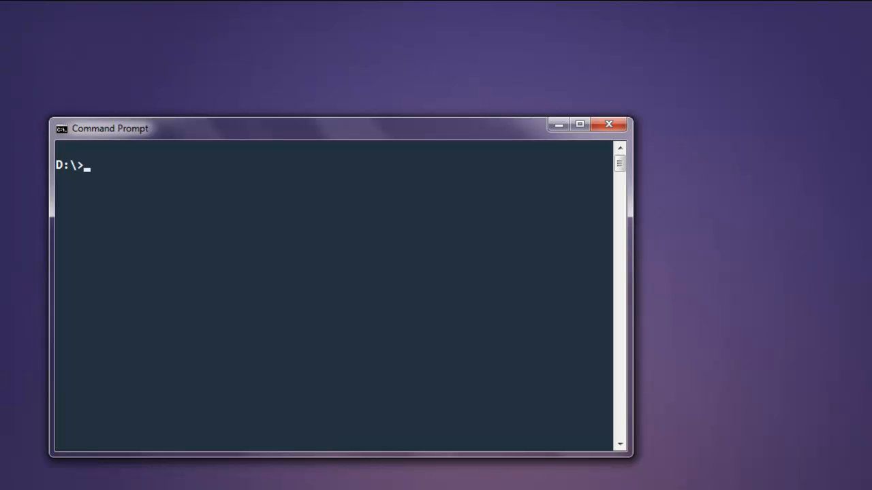
- Enter gem install pdf-reader at the D:\> prompt
type("gem install")
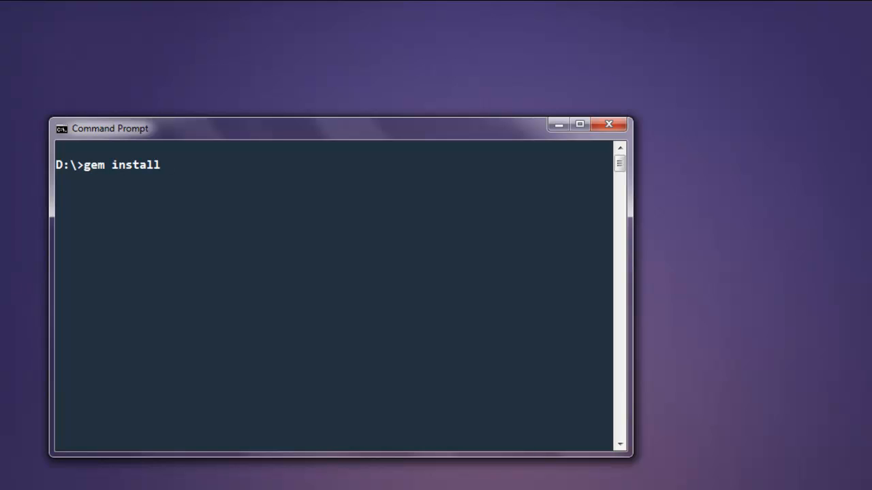
type("pdf-reade")
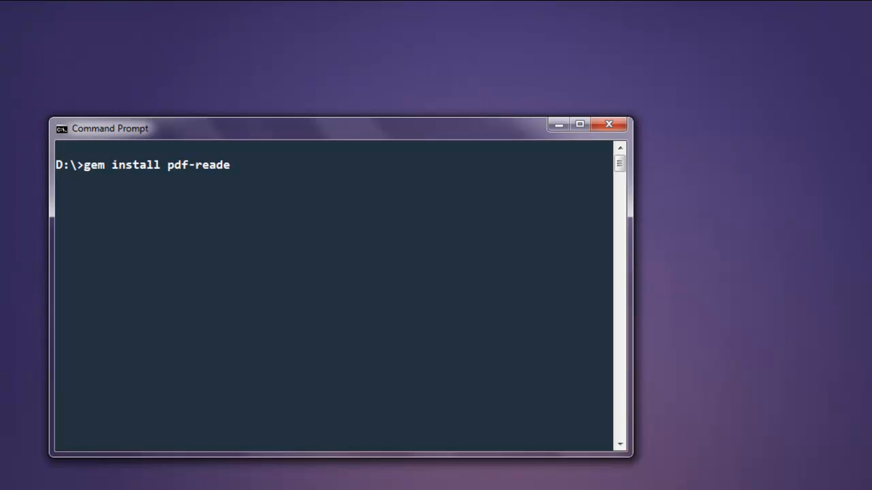
type("r")
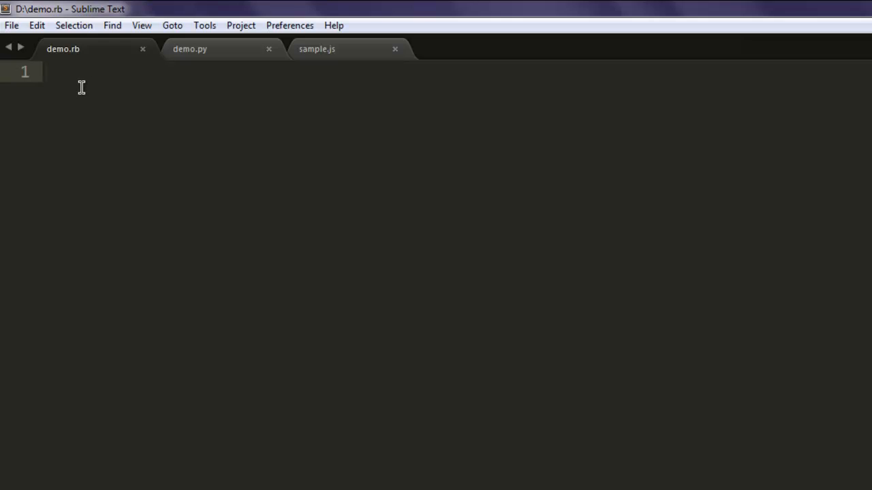
- Add require 'pdf-reader' at the top of demo.rb
type("r")
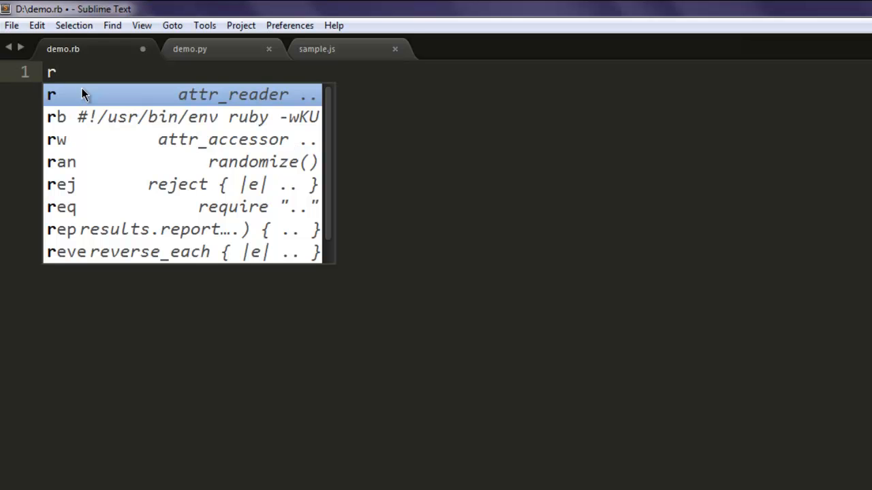
left_click(62, 207)
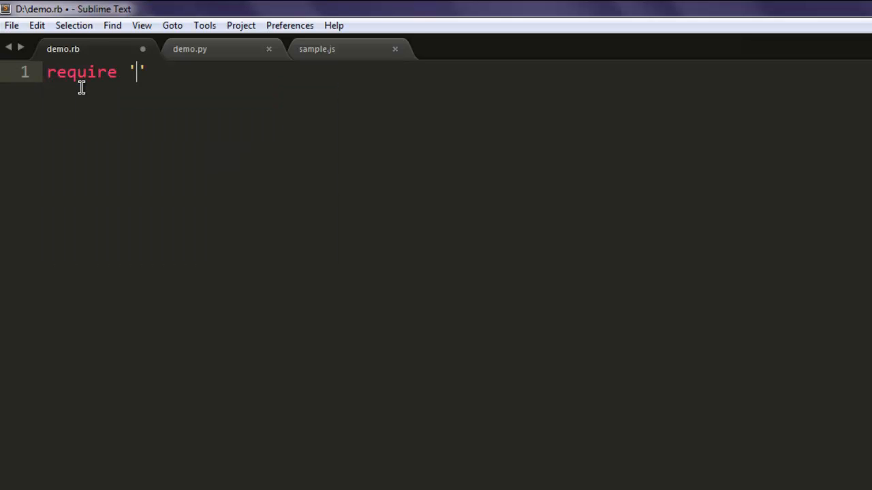
type("pdf-reader")
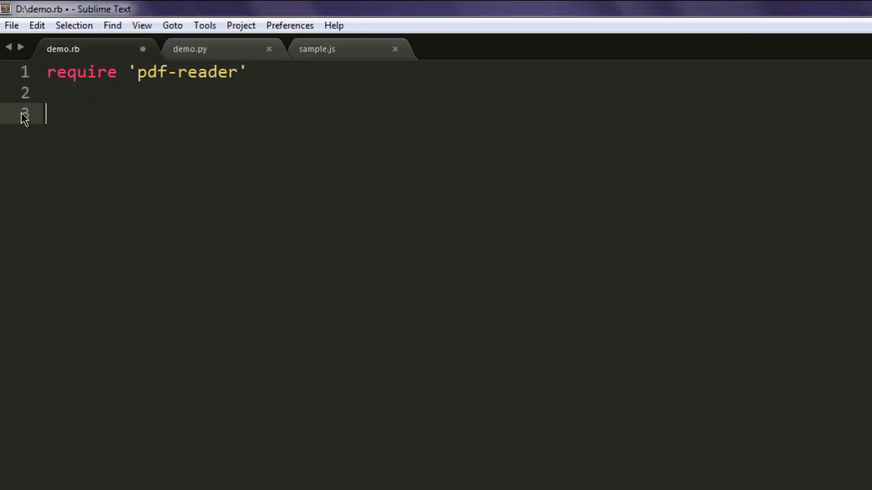
- Add reader = PDF::Reader.new("Demo.pdf") and save the script
type("reader")
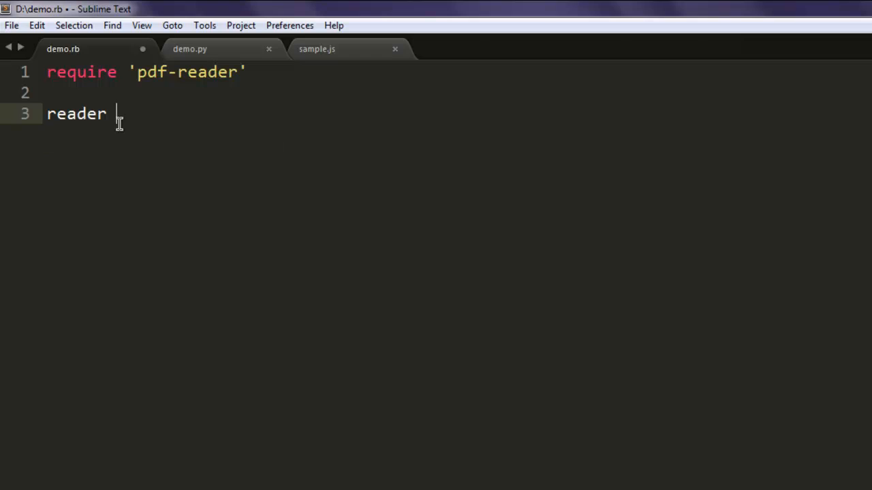
type("=")
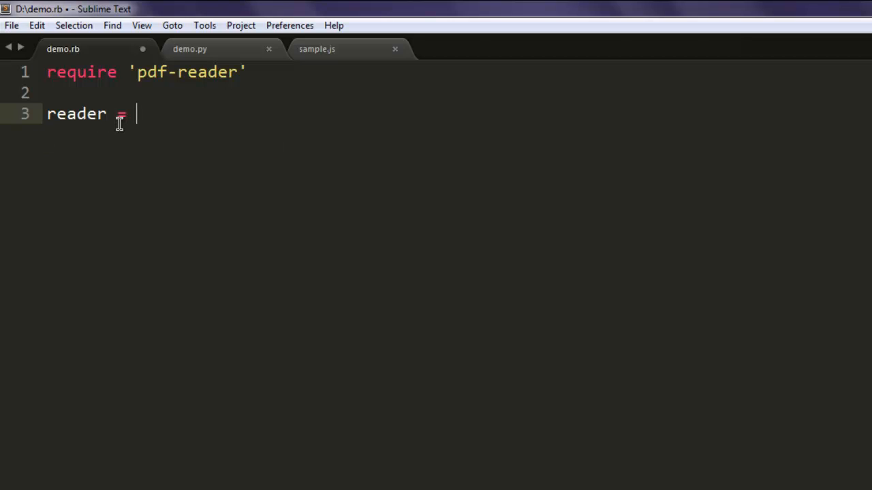
type("PDF::R")
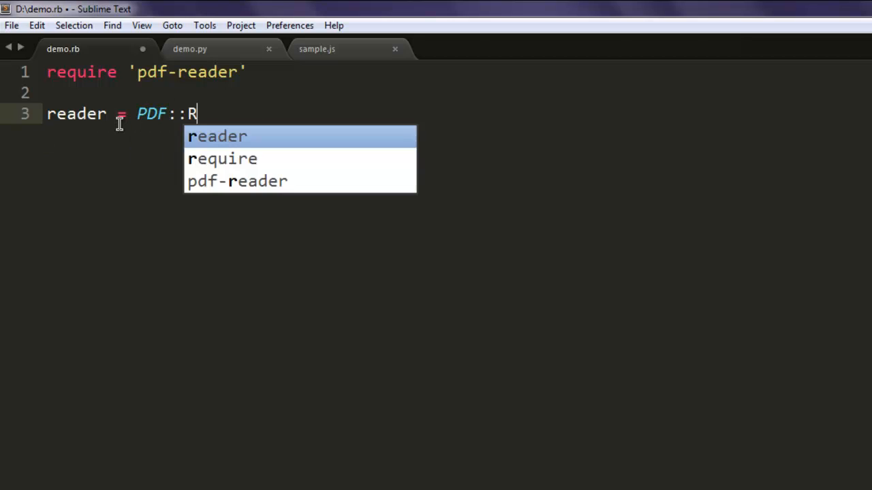
type("eader.new")
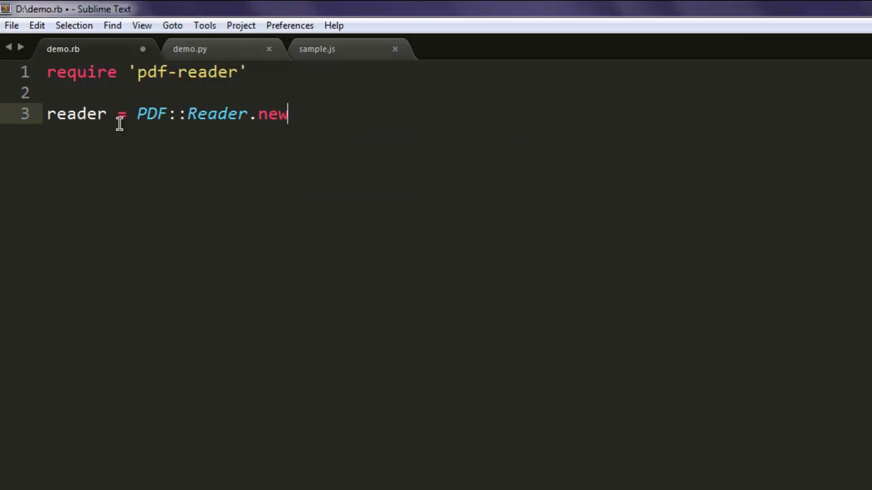
type("()")
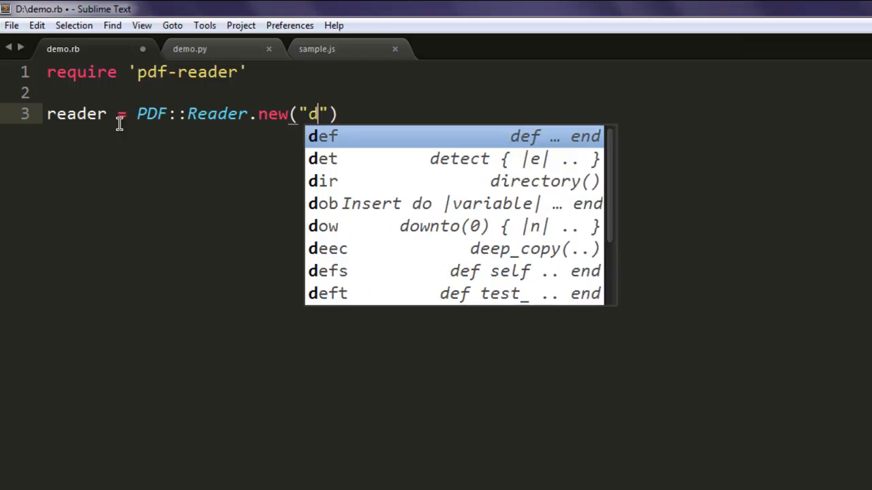
type("emo.pdf")
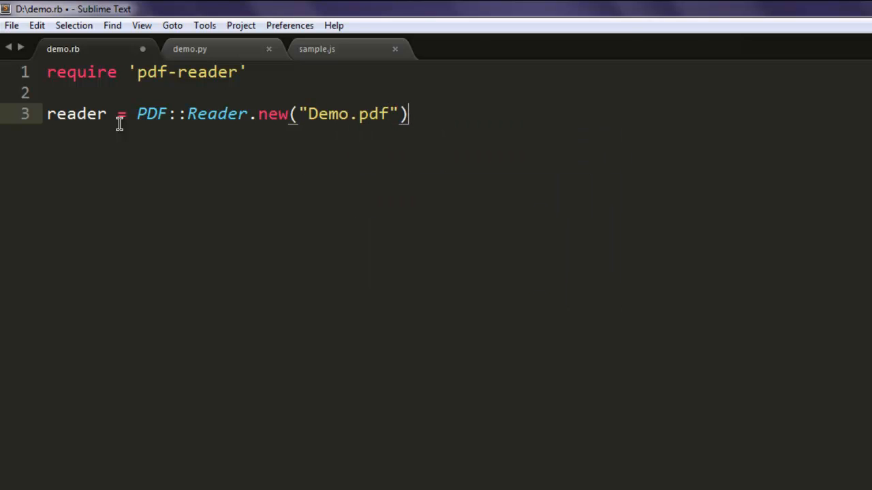
key("ctrl+s")
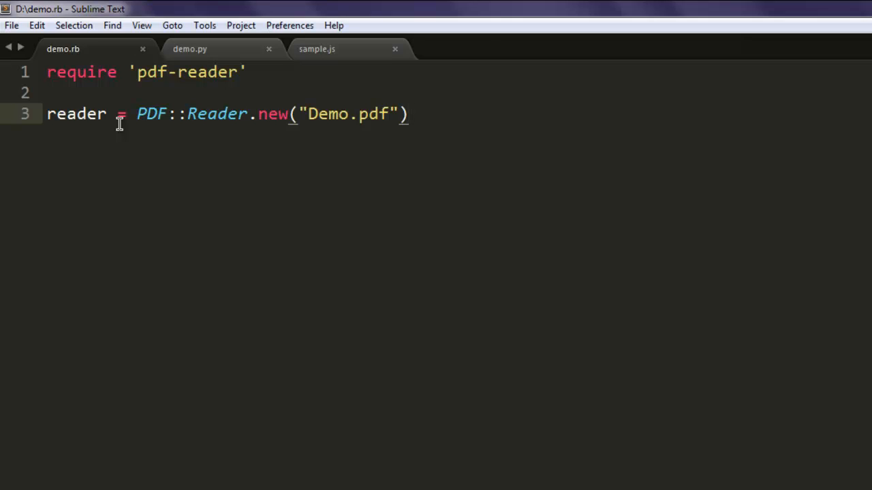
mouse_move(320, 114)
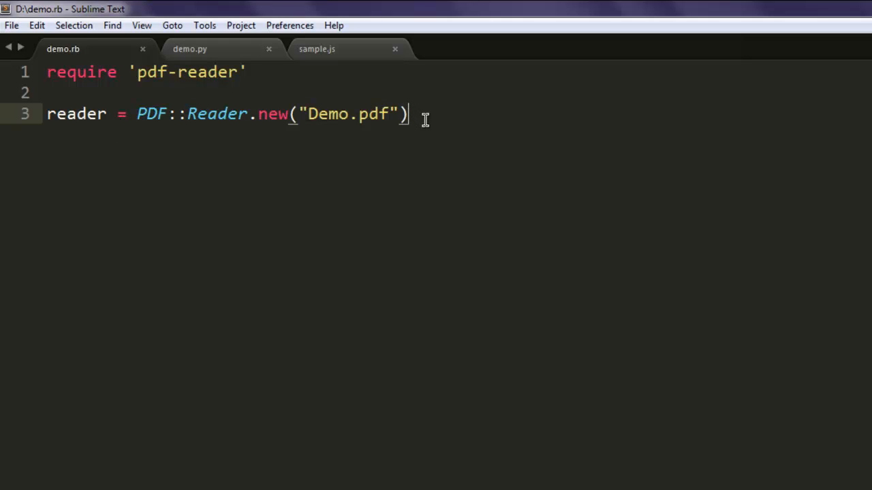
- Add puts reader.pdf_version and puts reader.info lines
type("puts")
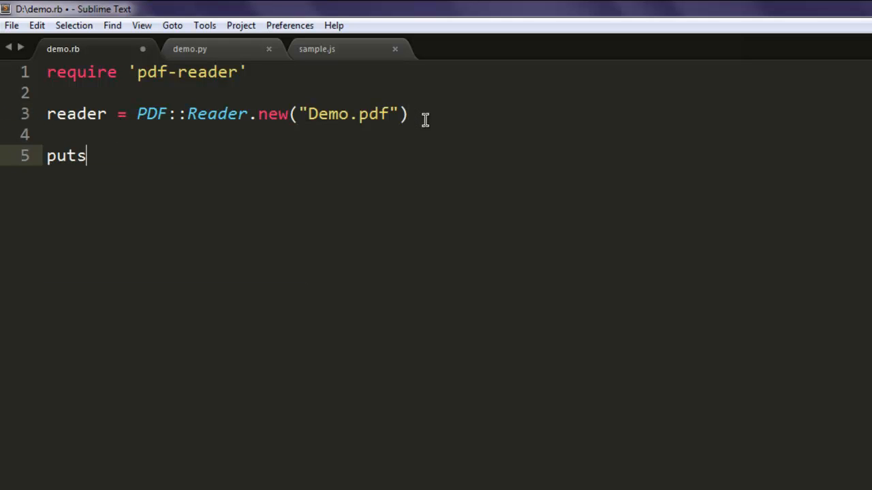
type("reader")
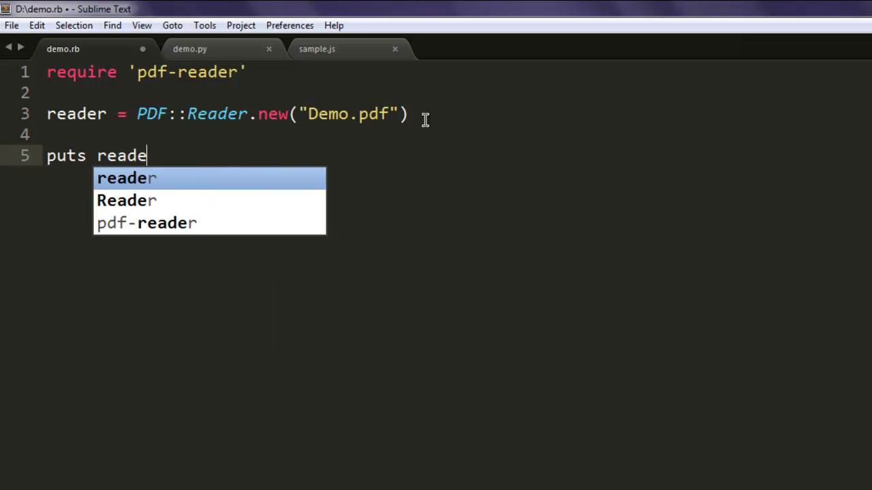
type("r.")
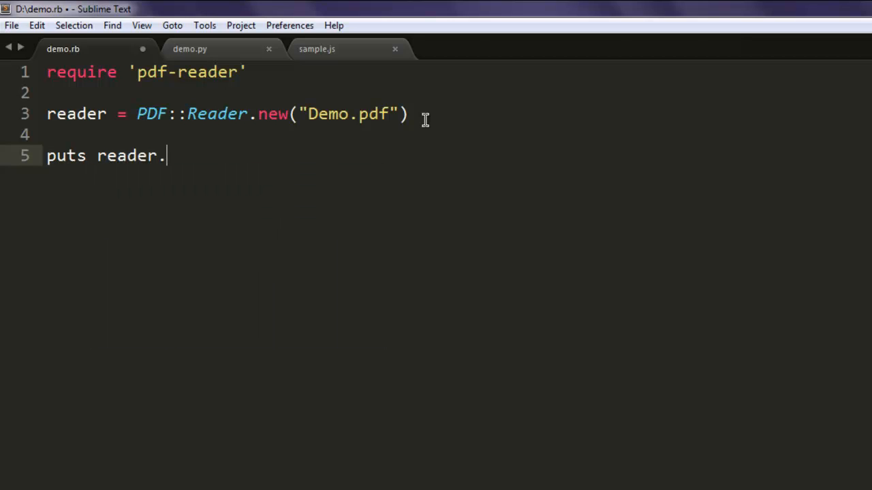
type("pdf_re")
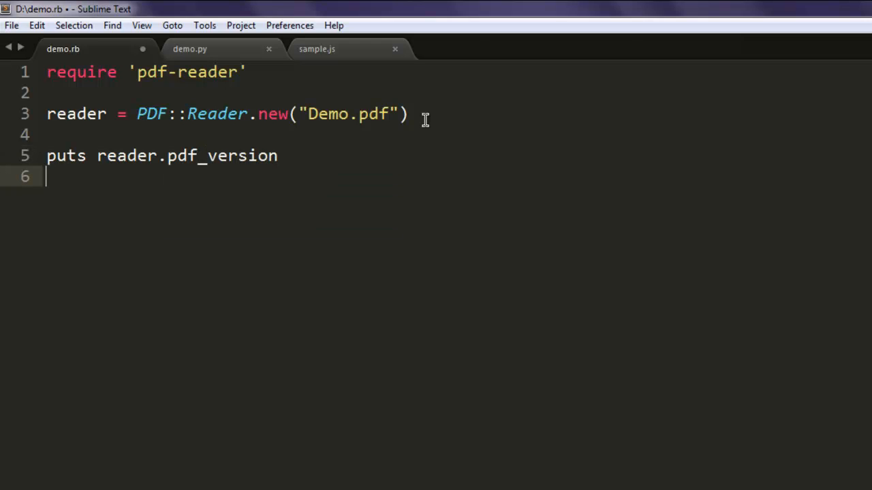
type("puts reader")
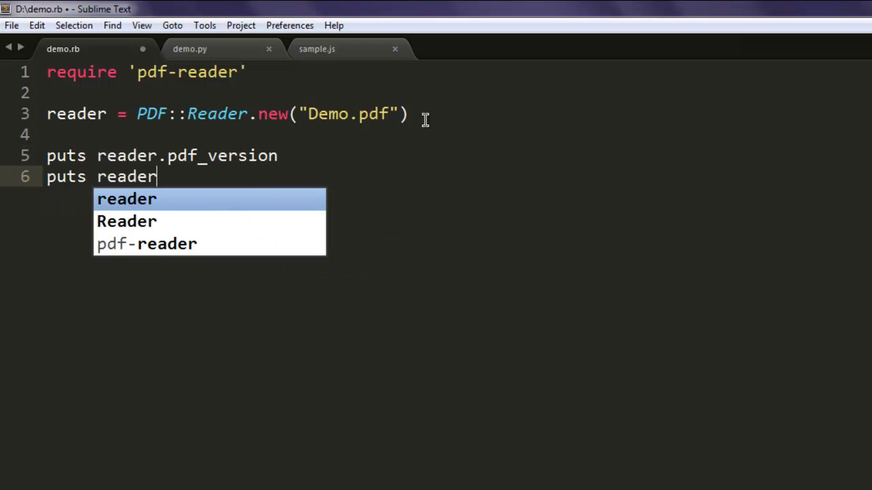
type(".info")
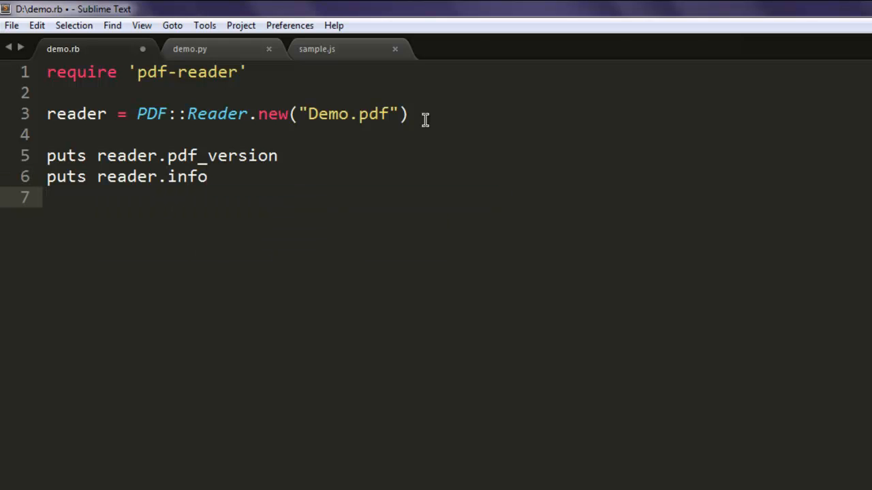
- Add puts reader.metadata and save the script
type("puts reader.")
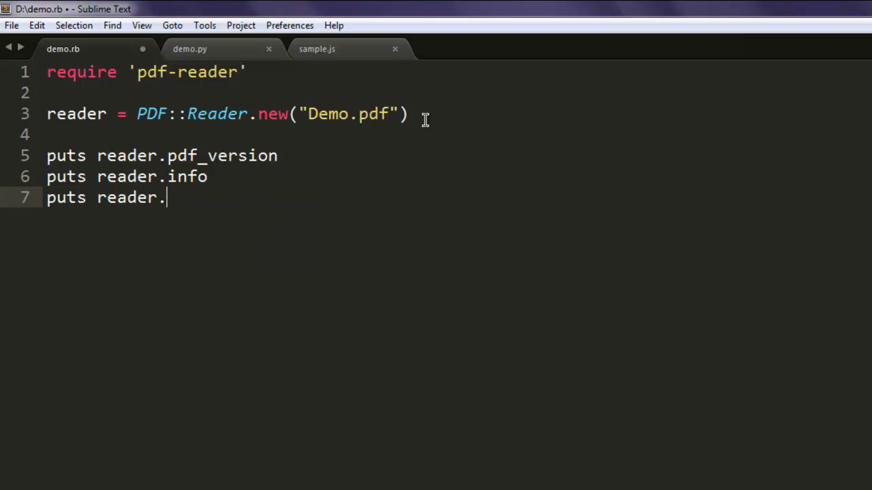
type("me")
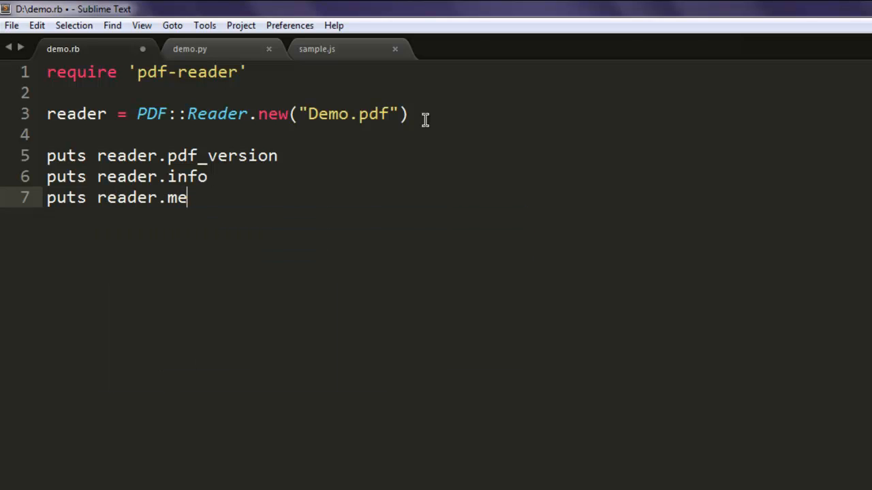
type("tadata")
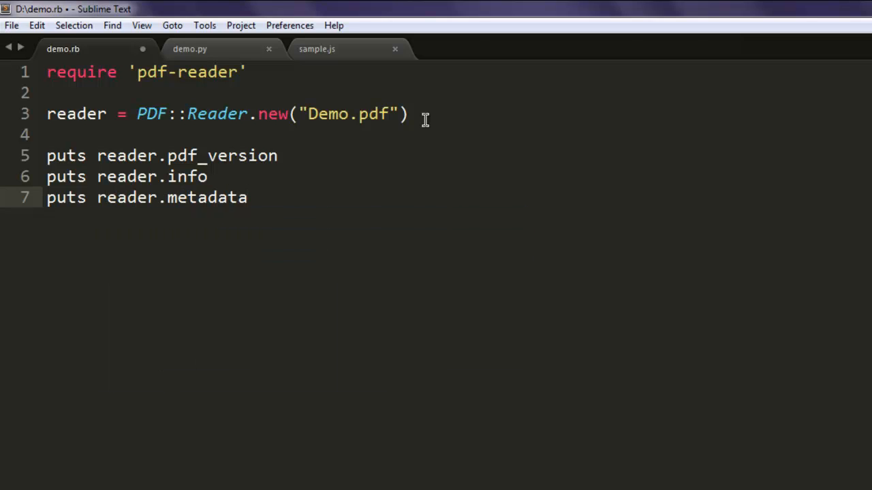
key("ctrl+s")
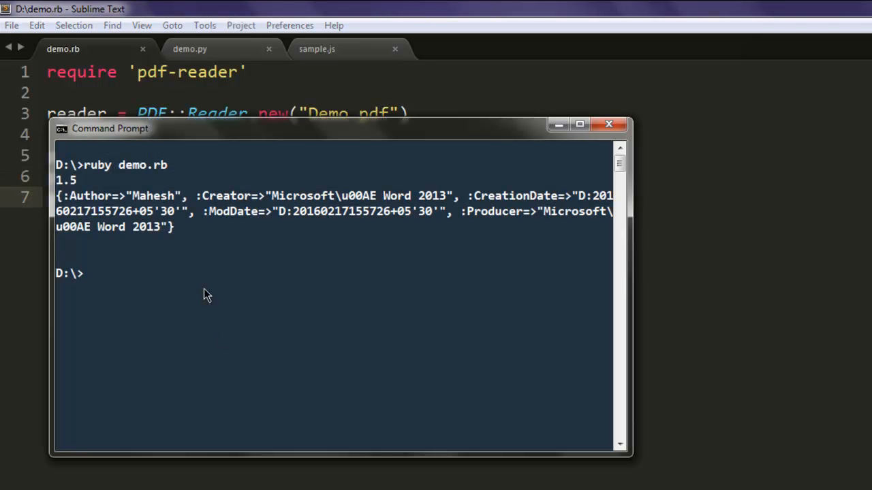
mouse_move(234, 255)
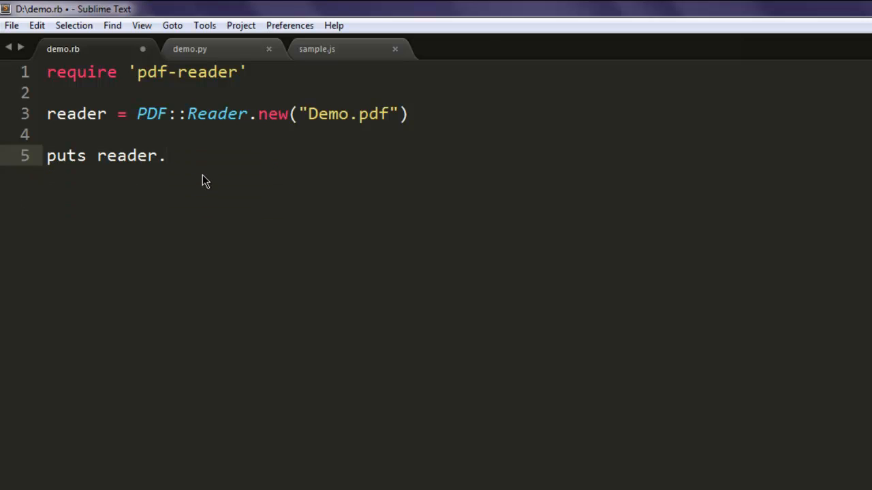
- Complete line 5 as puts reader.page_count
type("page")
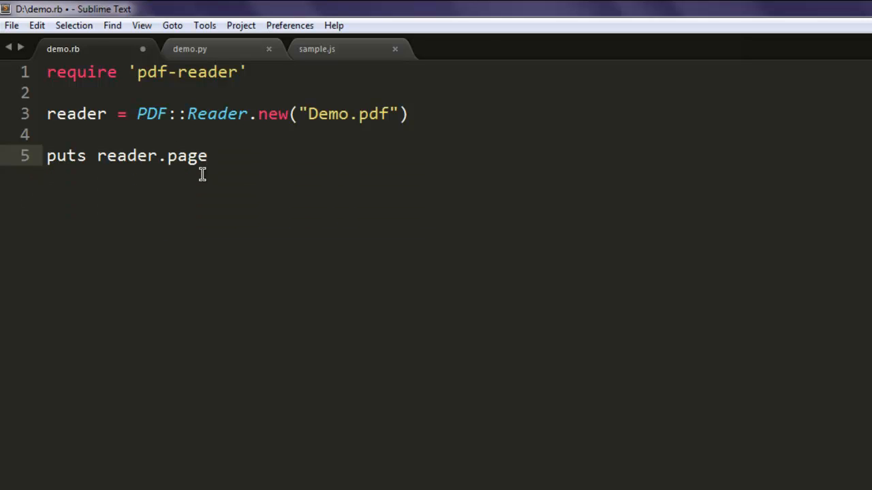
type("_count")
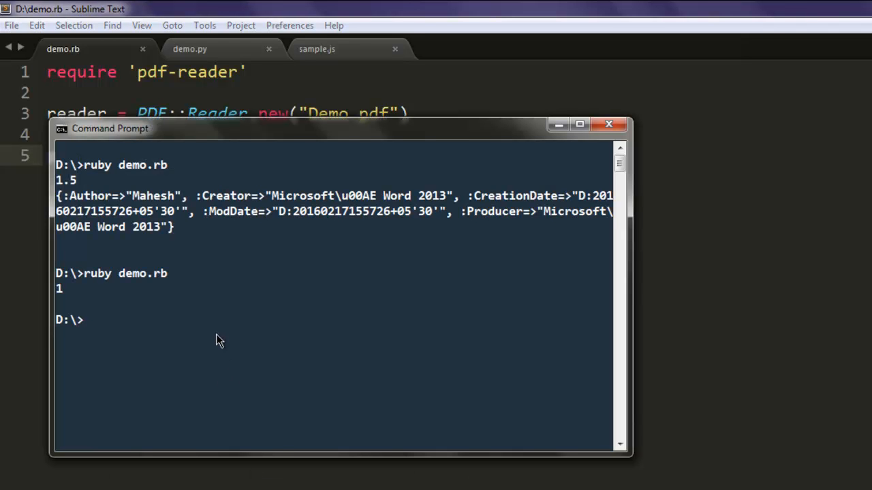
mouse_move(69, 301)
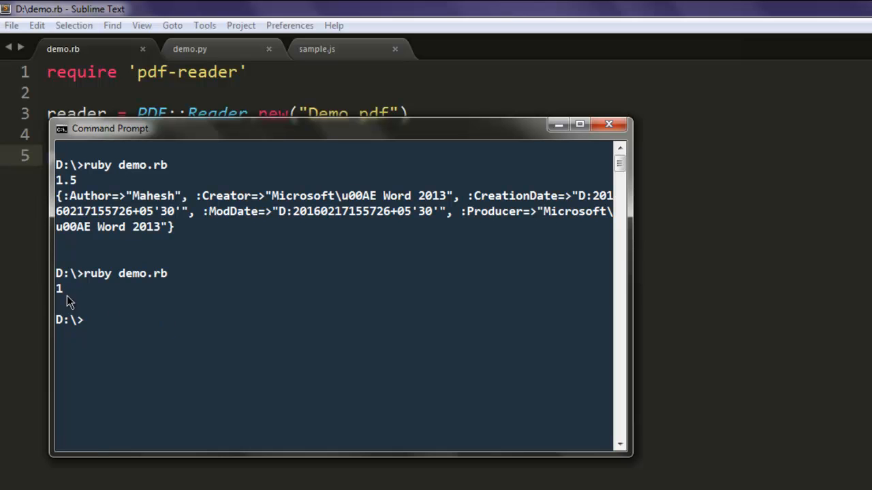
mouse_move(557, 140)
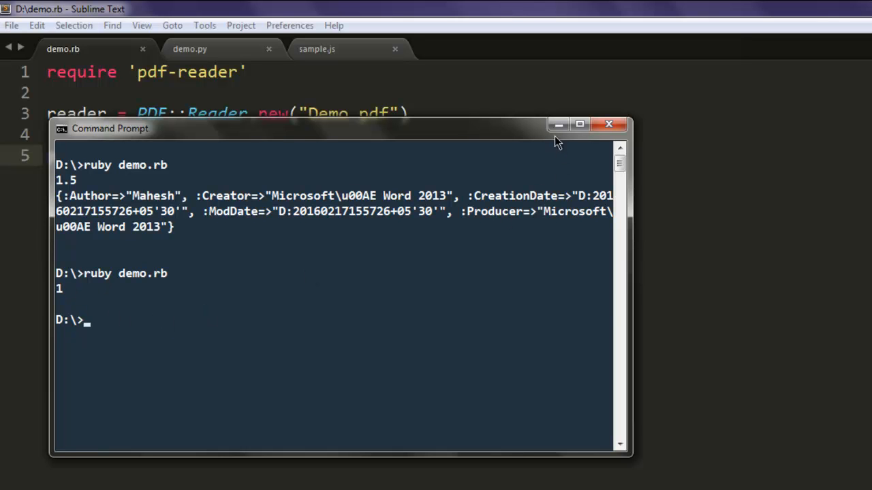
- Minimize Command Prompt after seeing the page count of 1
left_click(608, 124)
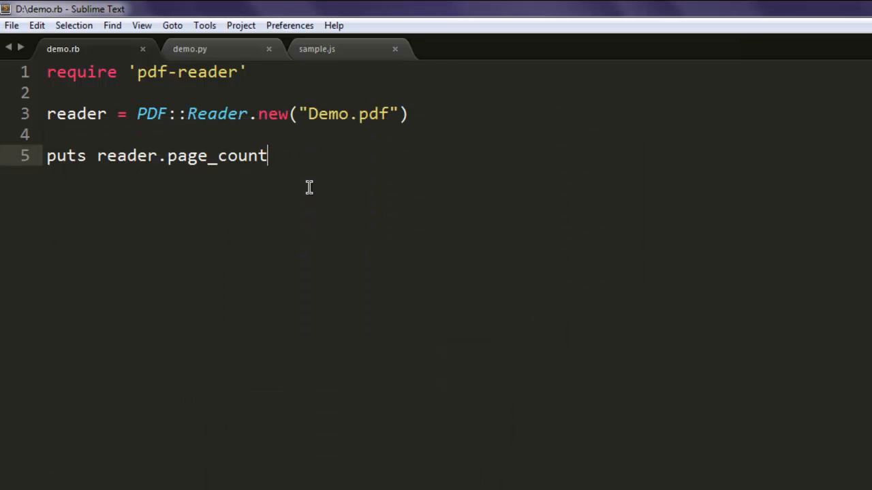
- Replace line 5 with reader.pages.each do |page|
triple_click(156, 156)
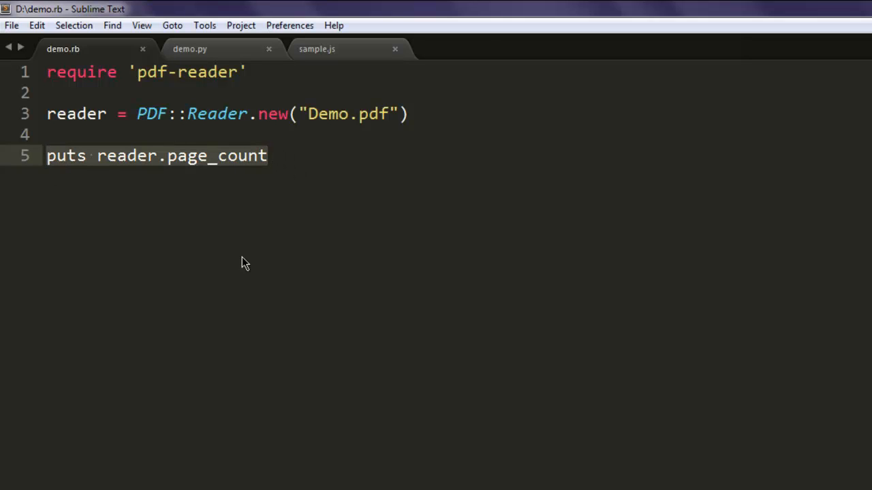
type("re")
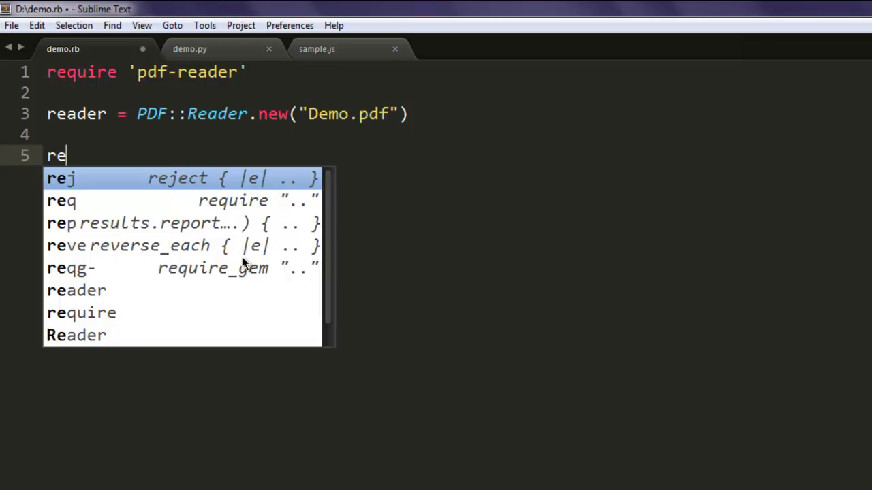
type("ader")
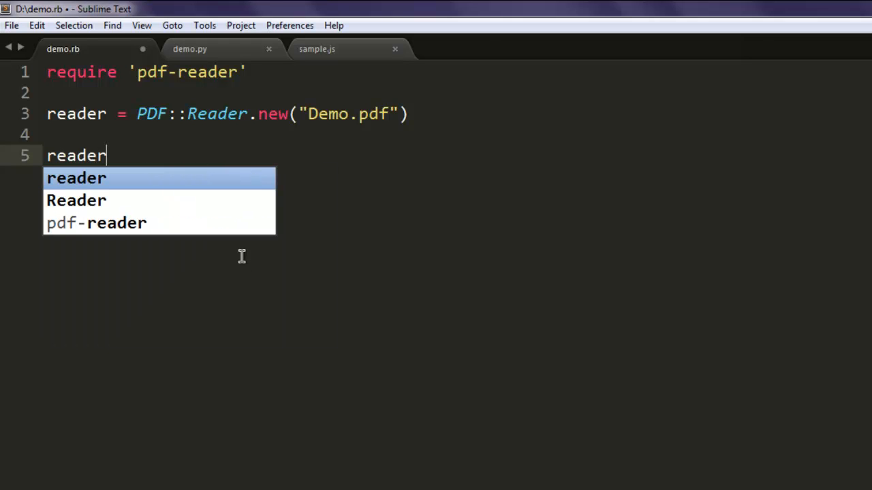
type(".pages")
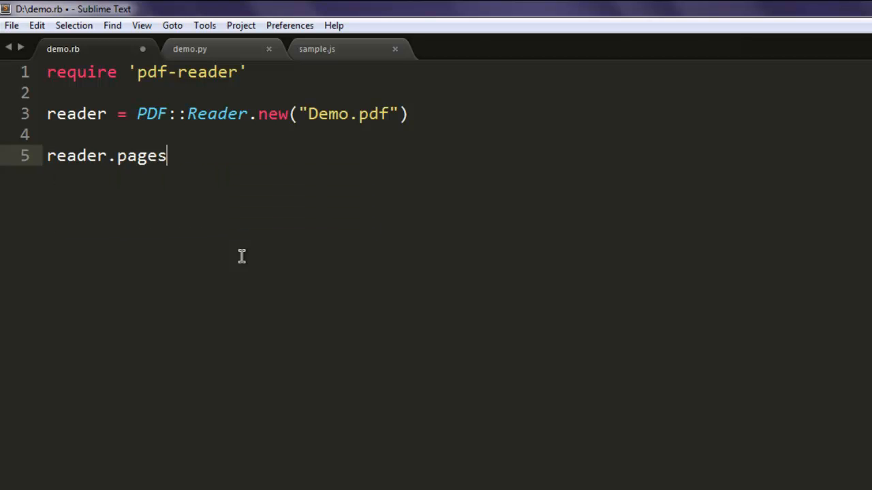
type(".each do")
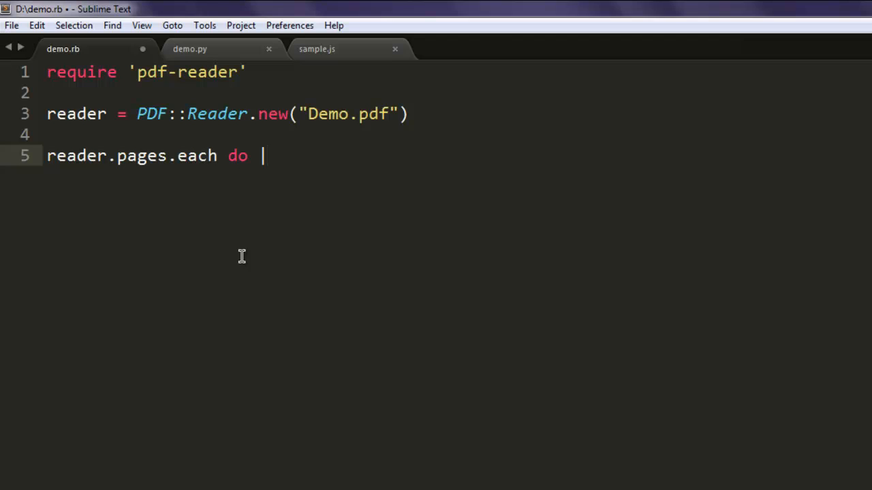
type("page|")
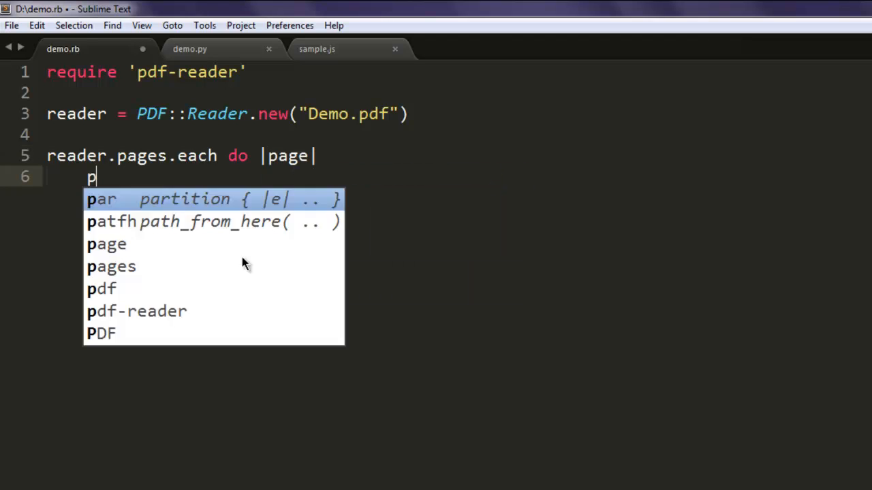
- Write puts page.text inside the loop and close it with end
type("uts")
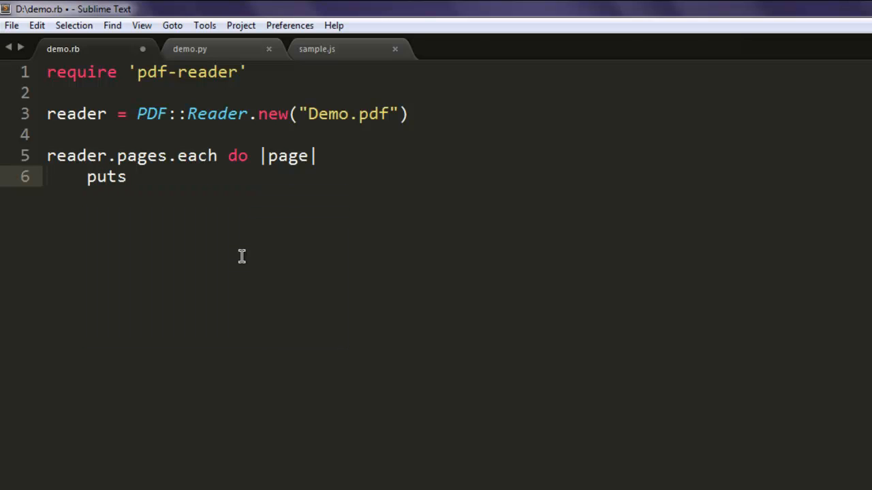
type("page.text")
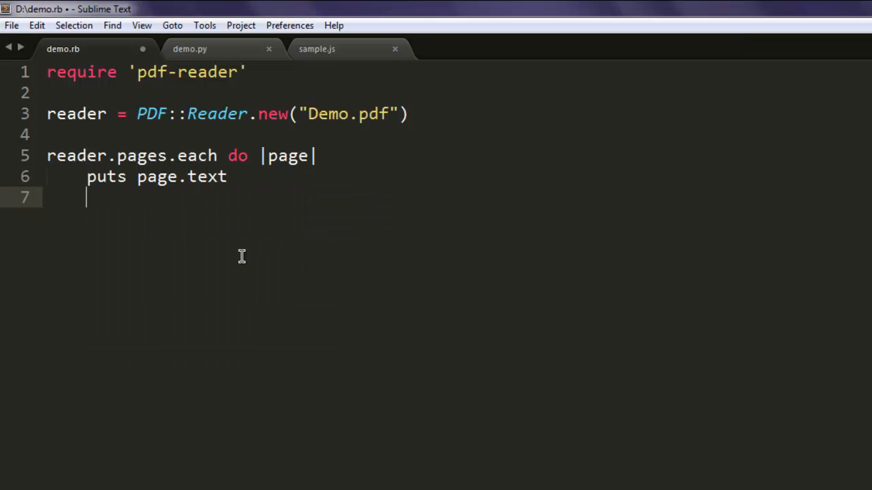
key("enter")
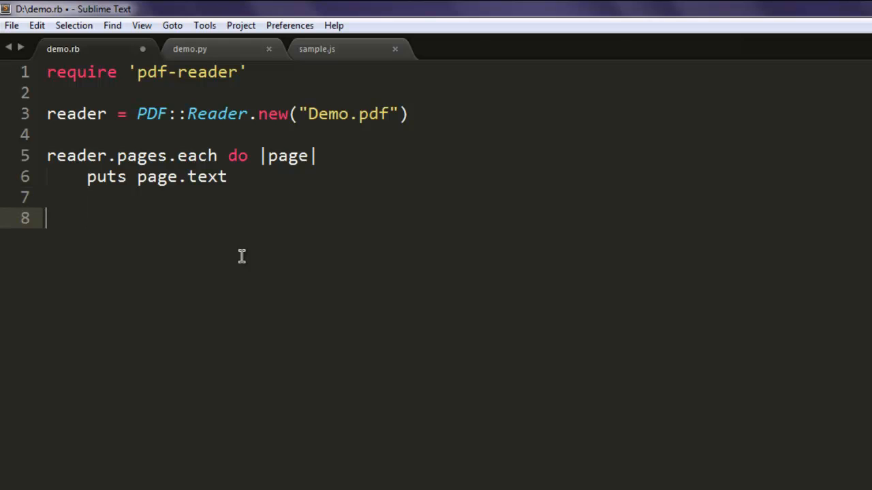
type("end")
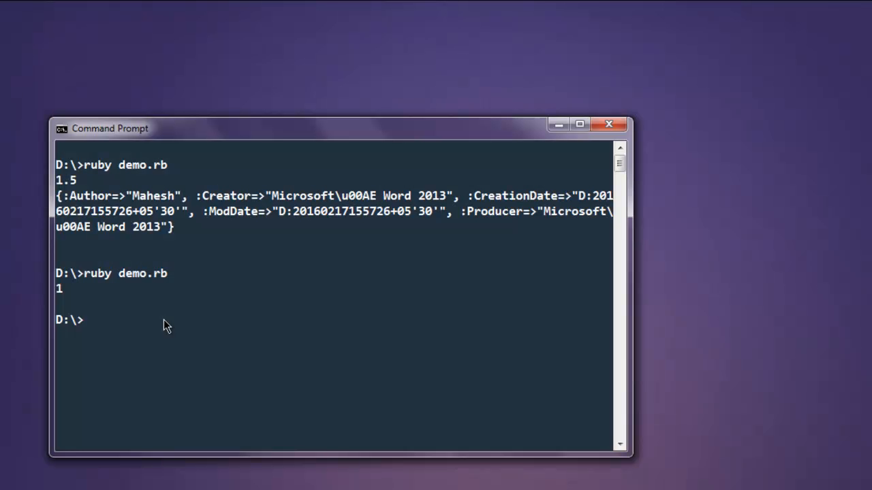
- Run ruby demo.rb and scroll through the printed gravitational-waves text
type("ruby demo.rb")
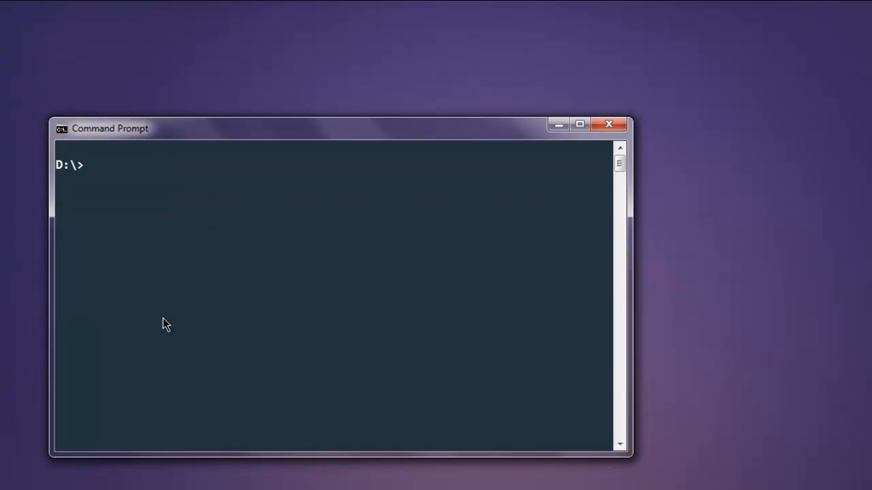
type("ruby demo.rb")
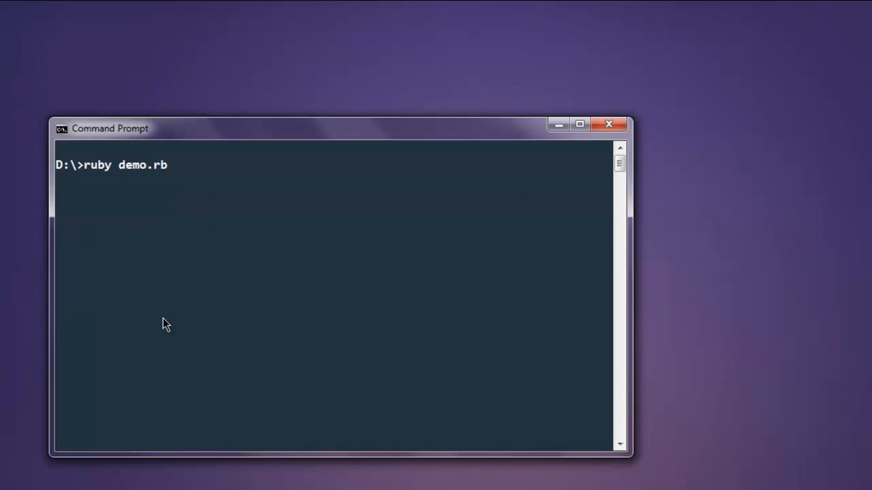
key("Return")
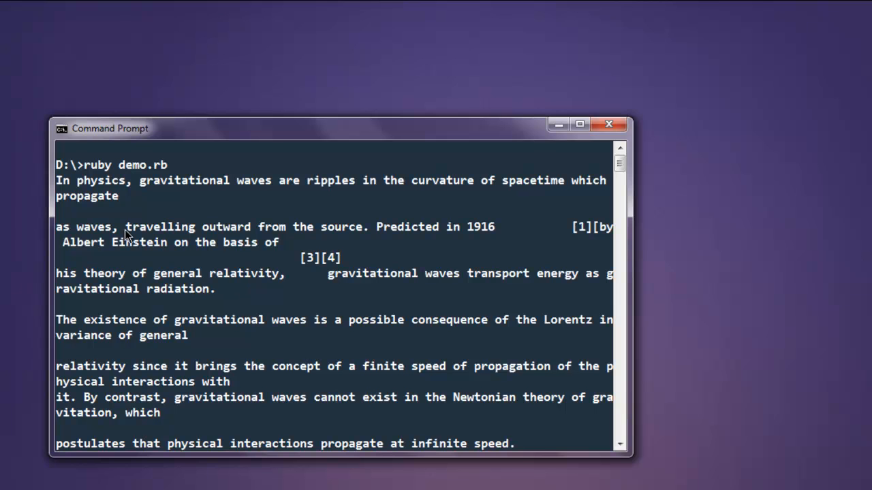
scroll("down", 3)
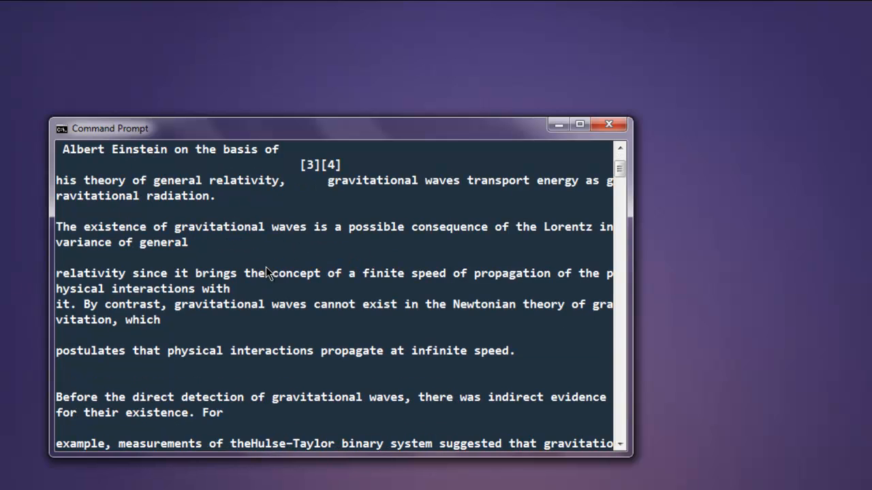
scroll("down", 3)
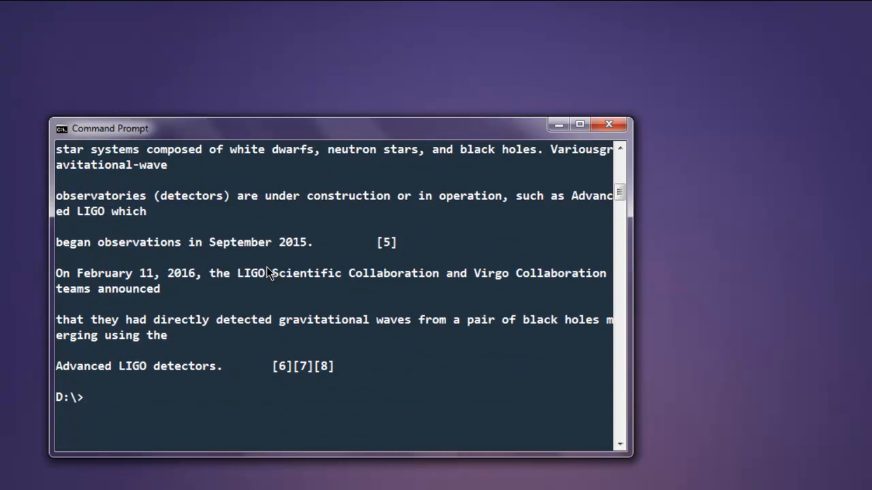
scroll("down", 3)
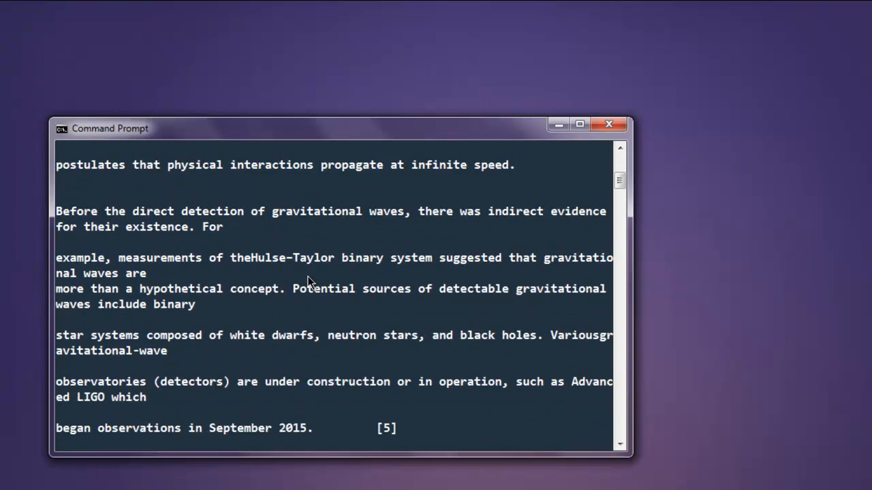
scroll("down", 3)
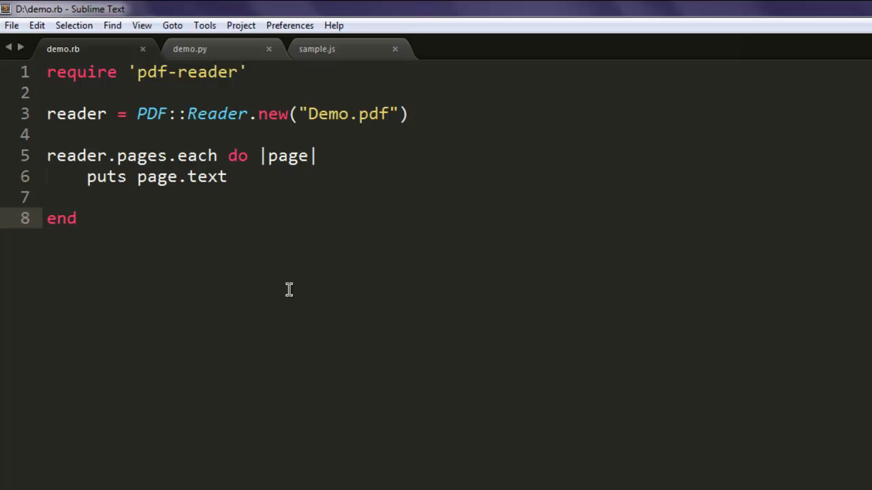
- Place the cursor after end on line 8 of demo.rb
left_click(76, 218)
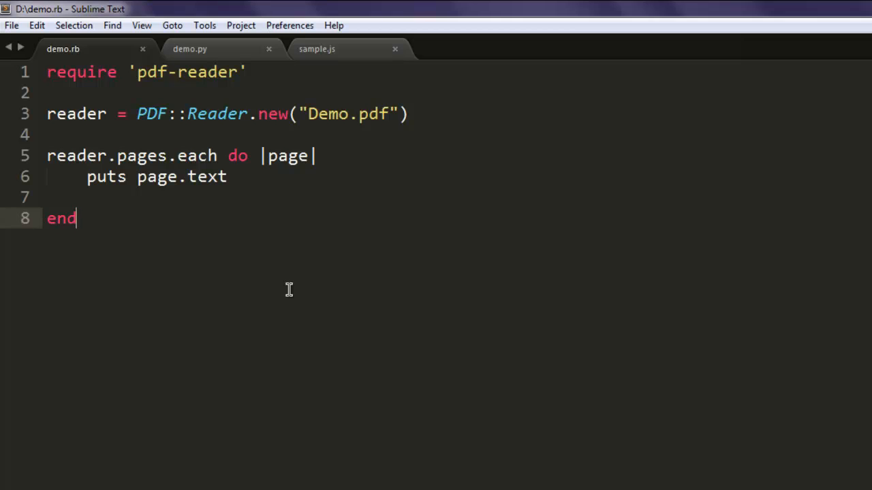